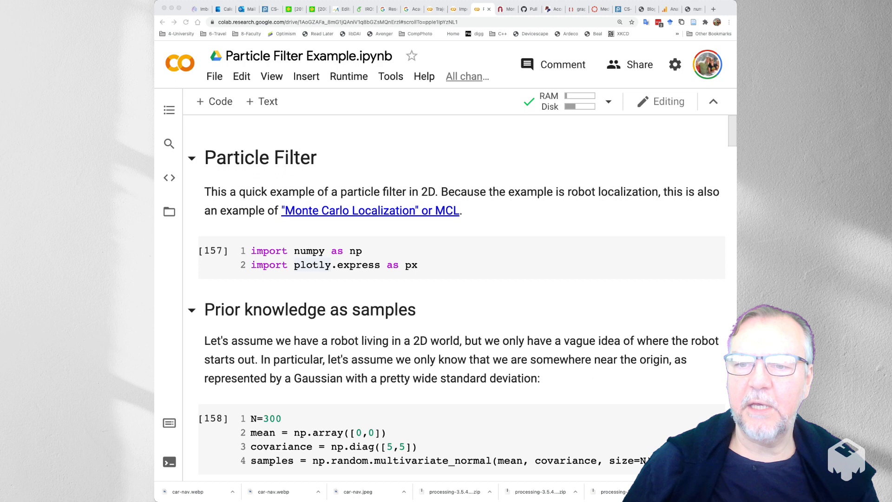
# Follow the Monte Carlo Localization link in the notebook intro to the CMU paper page.
pyautogui.click(370, 210)
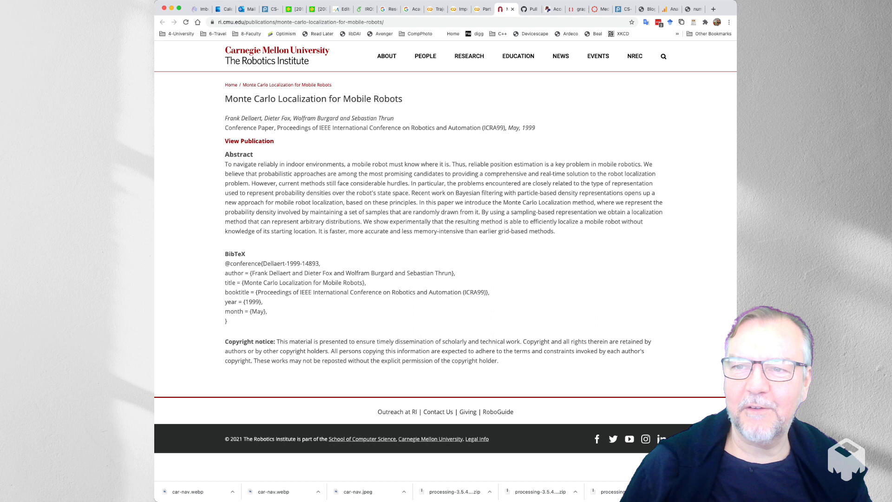
# Switch back to the Particle Filter Example.ipynb browser tab.
pyautogui.click(482, 9)
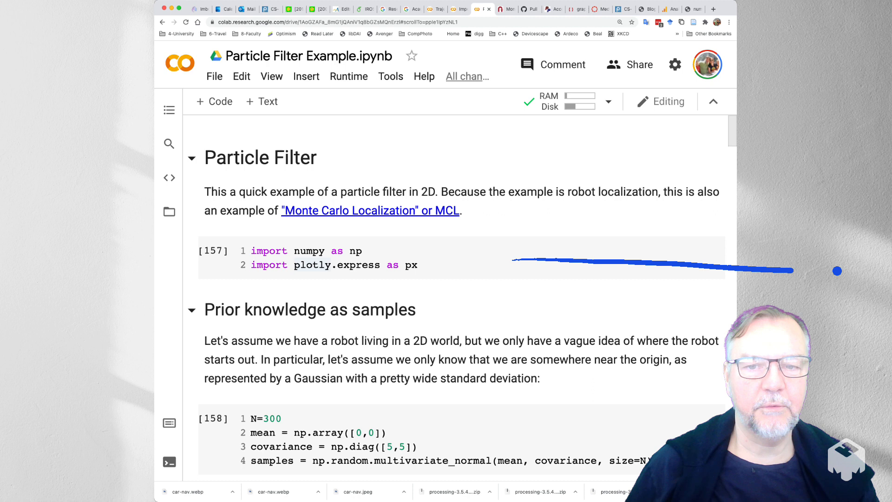
# Restart the runtime via Runtime > Restart runtime and confirm, then rerun the imports cell.
pyautogui.scroll(-3)
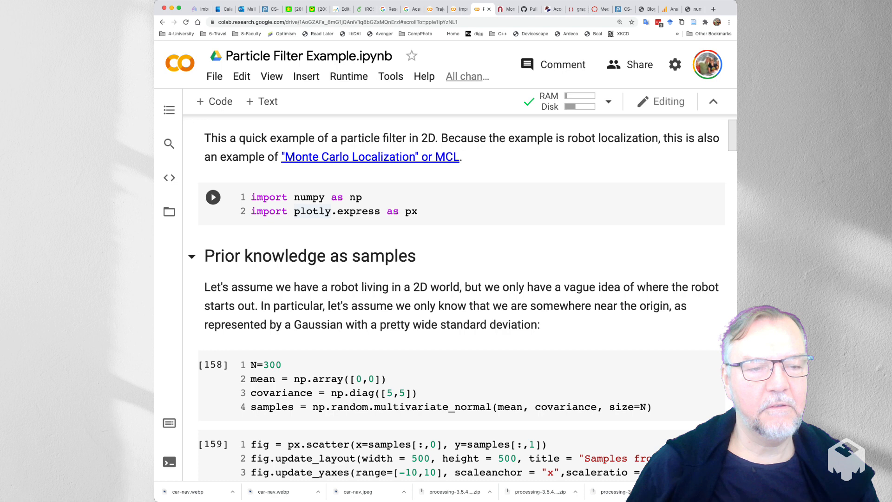
pyautogui.click(241, 76)
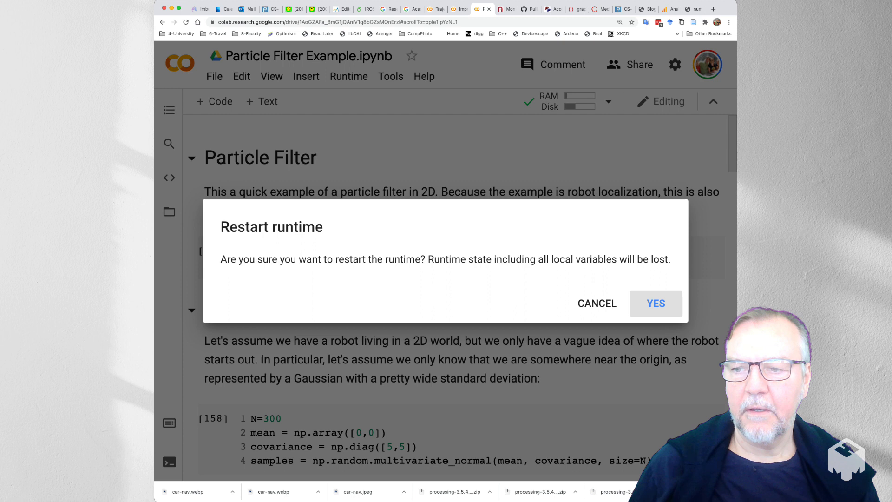
pyautogui.click(655, 303)
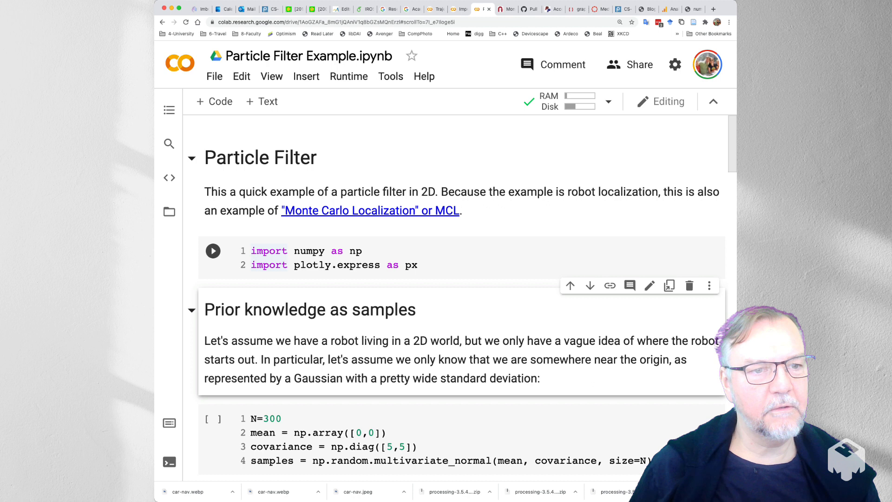
pyautogui.scroll(-3)
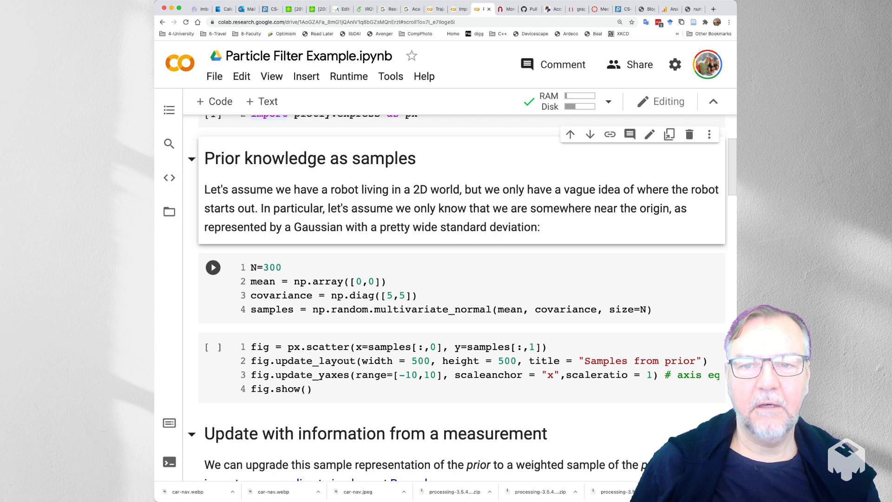
# Run the N=300 prior-sampling cell and the px.scatter cell plotting 'Samples from prior'.
pyautogui.scroll(3)
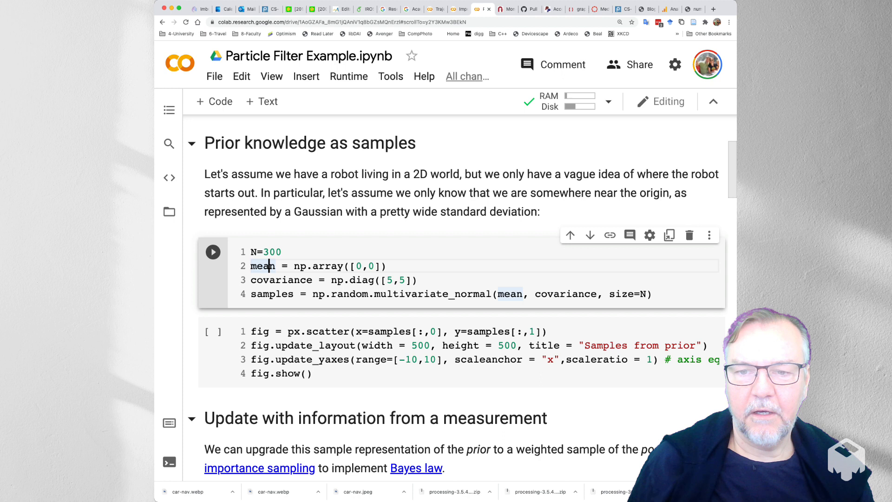
pyautogui.click(388, 280)
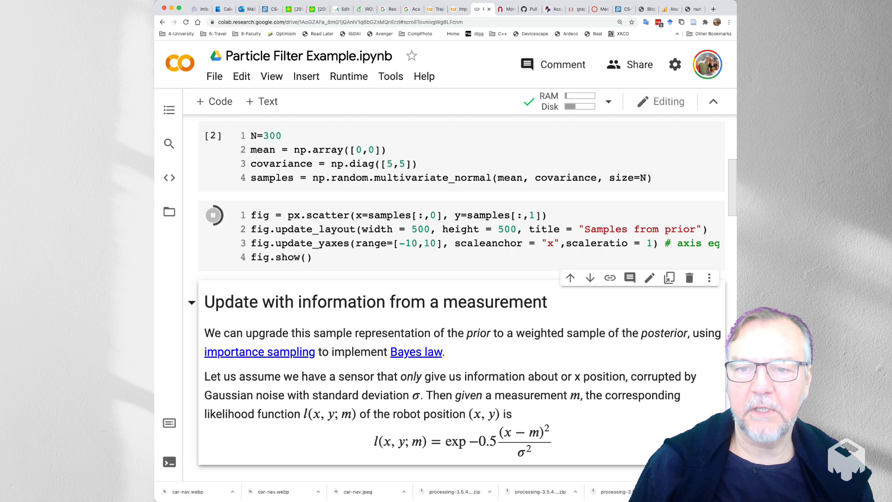
pyautogui.click(213, 214)
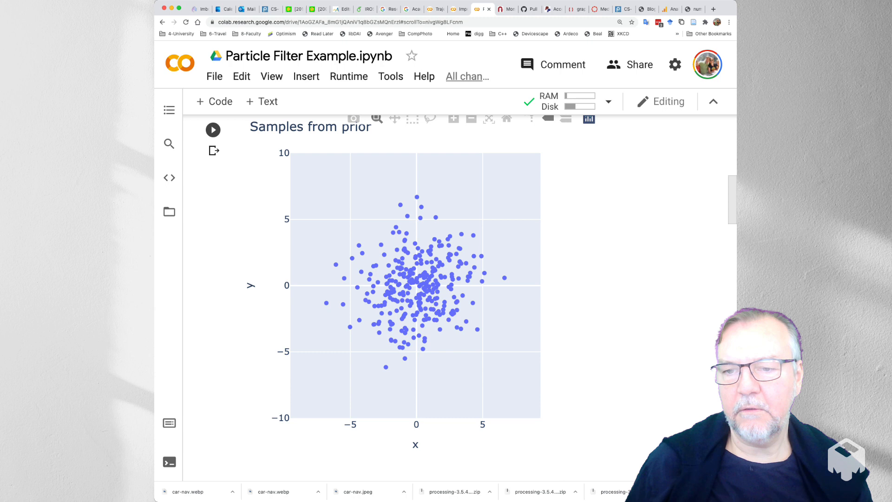
pyautogui.scroll(3)
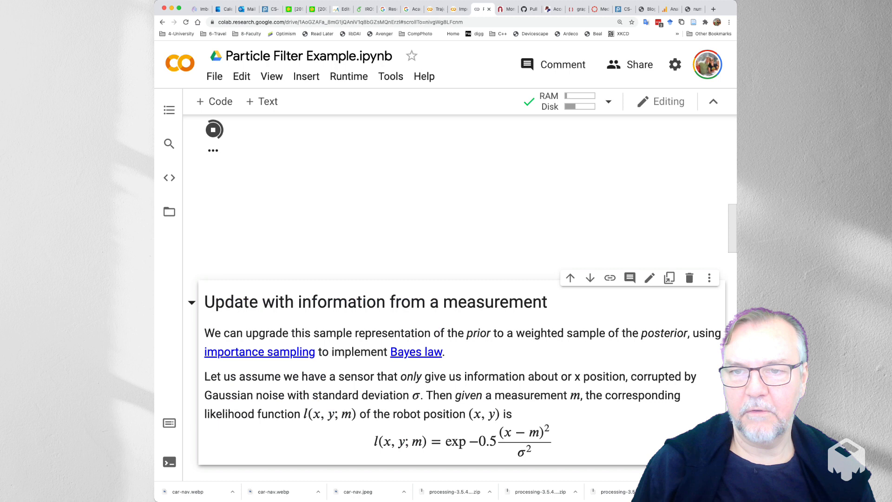
# Scroll through the regenerated prior-samples plot with covariance np.diag([9,9]) down to the measurement-update text.
pyautogui.scroll(3)
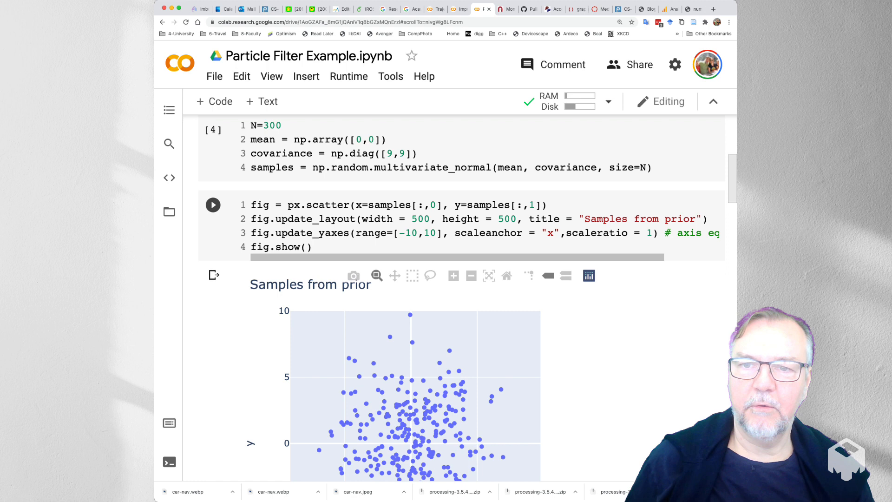
pyautogui.scroll(-3)
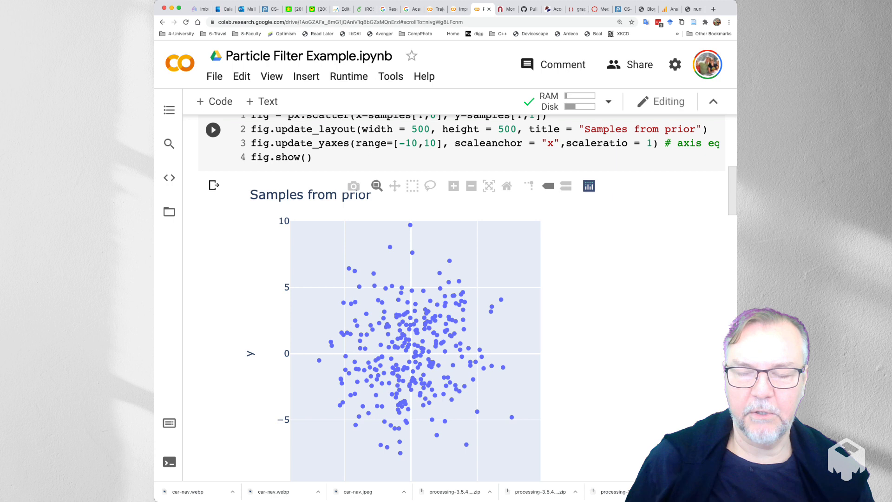
pyautogui.scroll(-3)
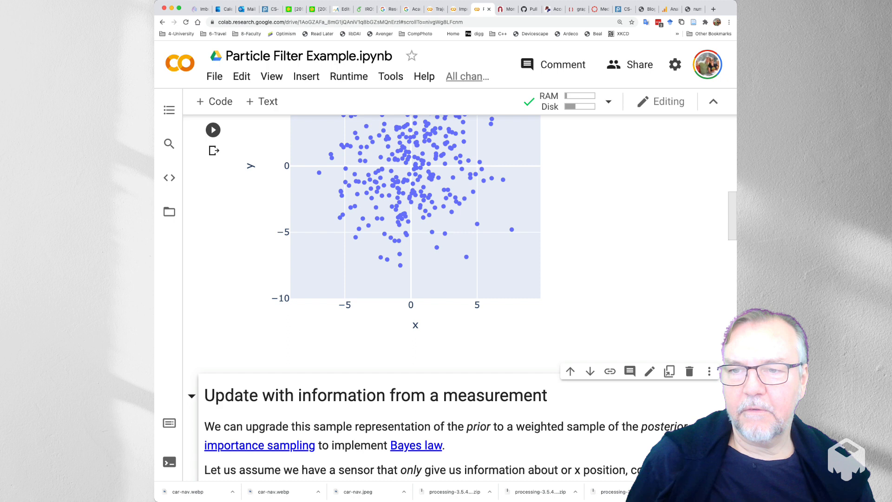
pyautogui.scroll(-3)
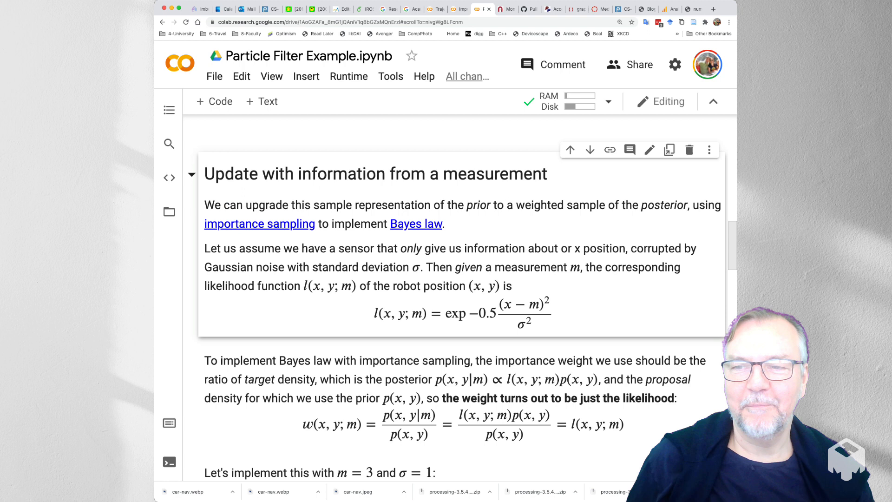
pyautogui.scroll(-3)
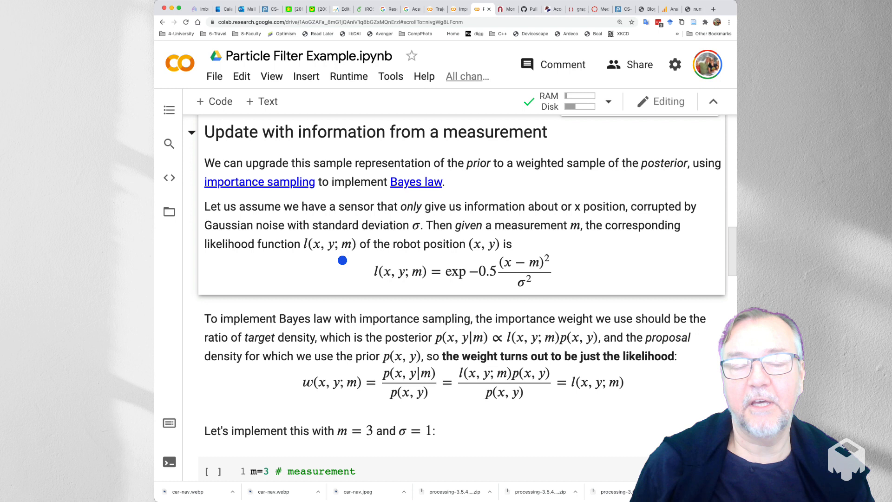
pyautogui.moveTo(241, 266)
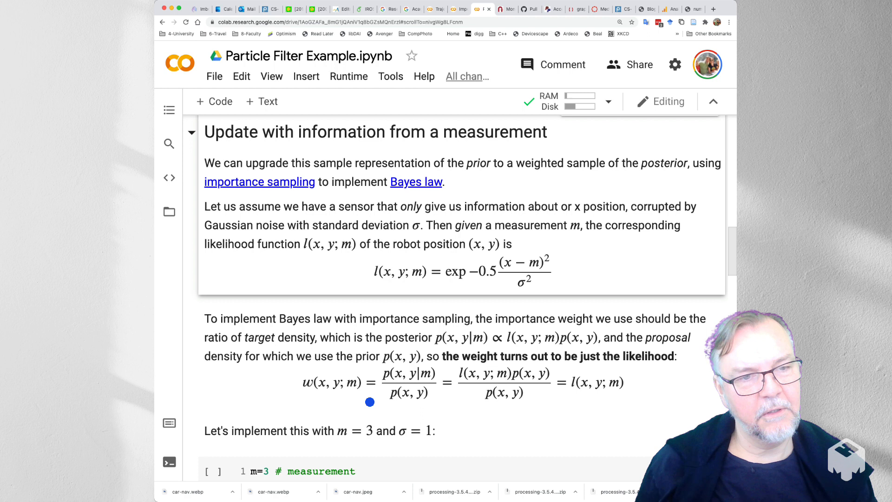
pyautogui.moveTo(451, 384)
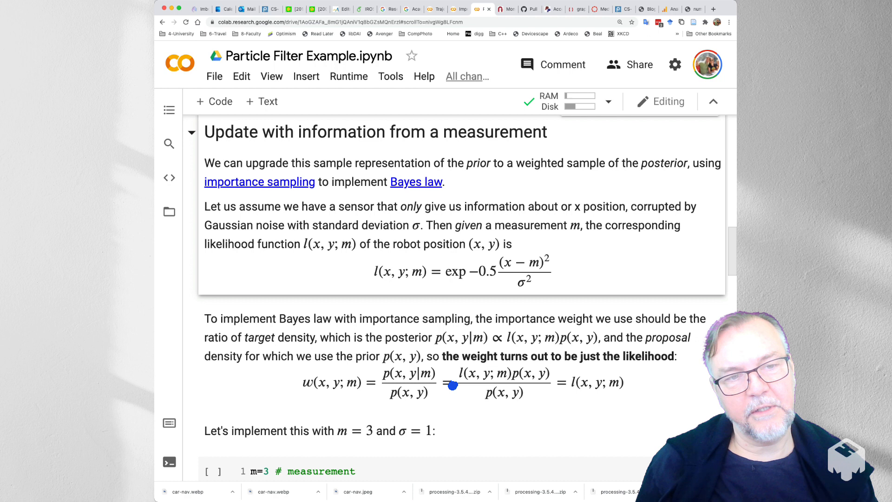
pyautogui.moveTo(595, 406)
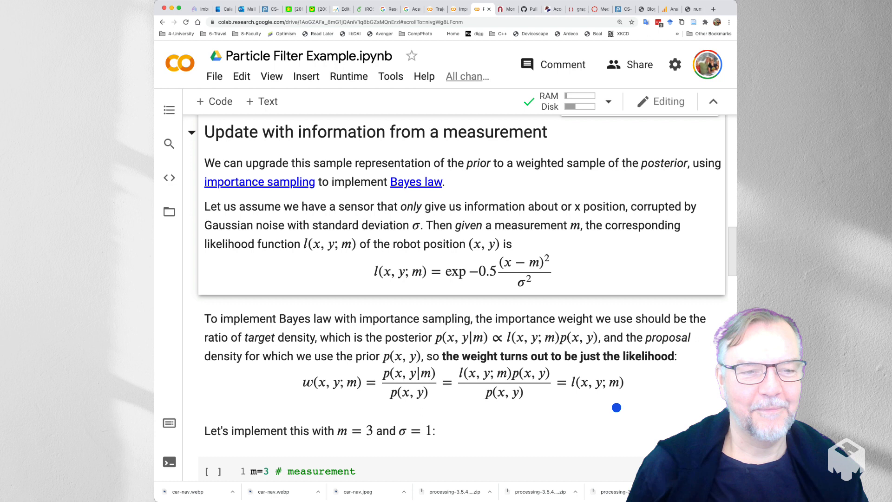
# Run the likelihood (m=3, sigma=1), np.apply_along_axis weights and weighted scatter cells, concentrating samples near x≈3.
pyautogui.scroll(-3)
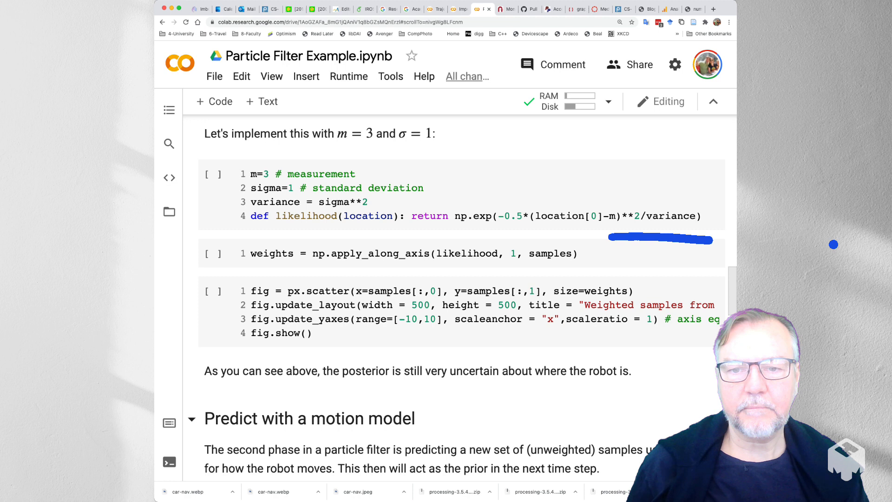
pyautogui.click(399, 253)
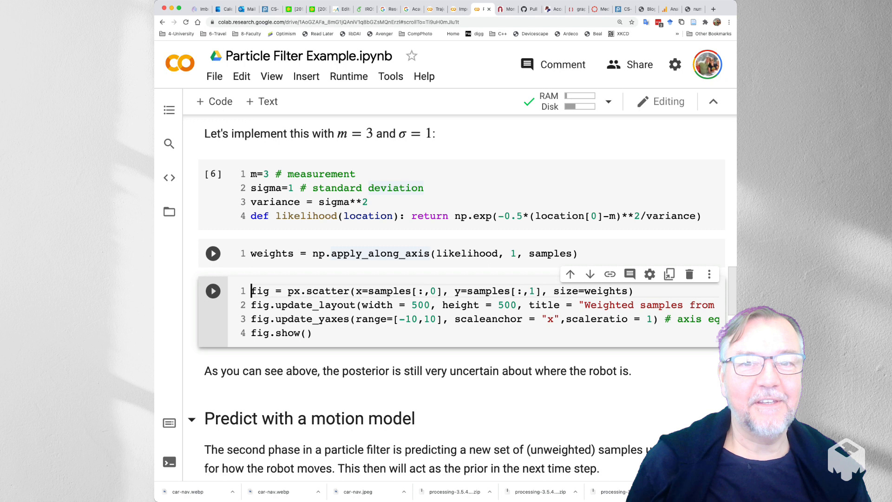
pyautogui.click(213, 252)
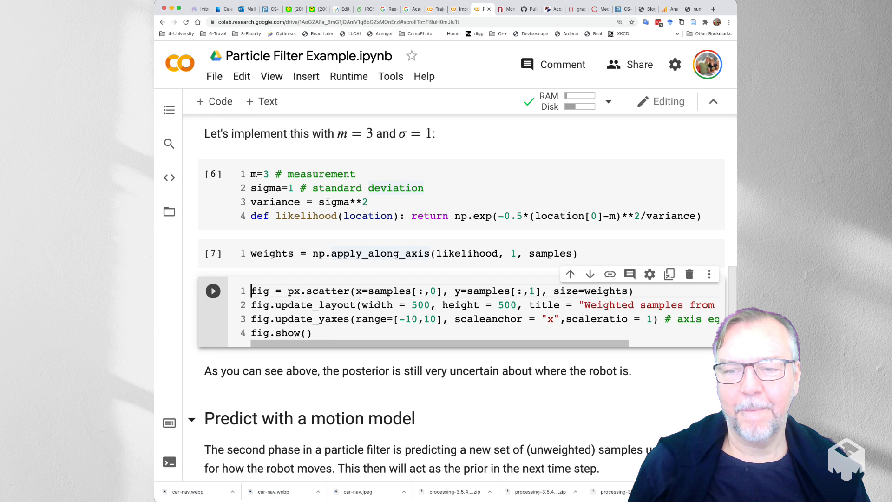
pyautogui.click(212, 291)
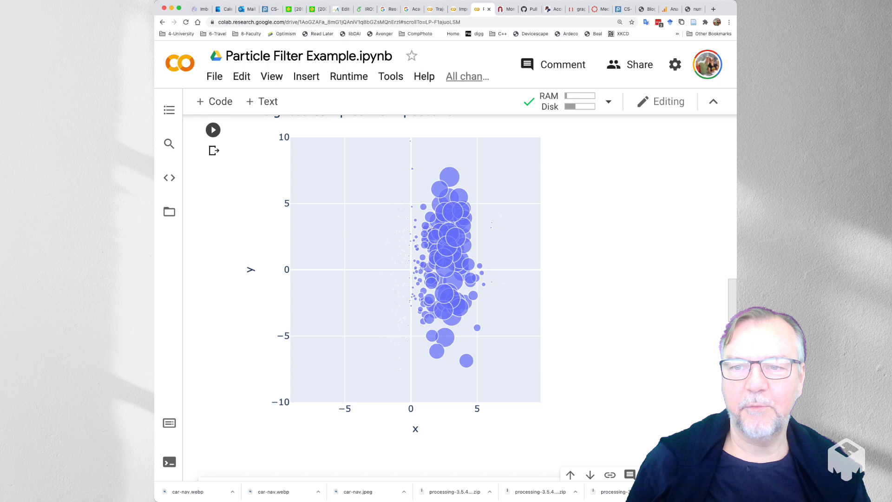
# Scroll down to the 'Predict with a motion model' section with its ten-Euler-step V=5 simulation cell.
pyautogui.scroll(-3)
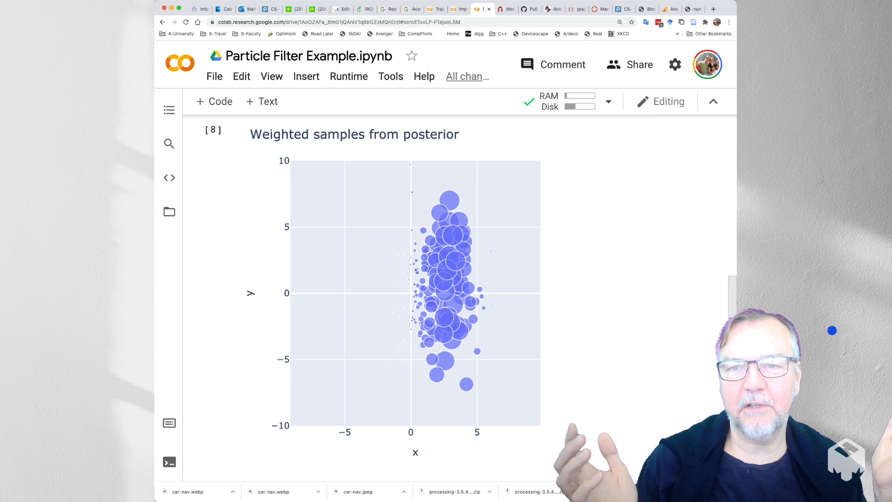
pyautogui.scroll(-3)
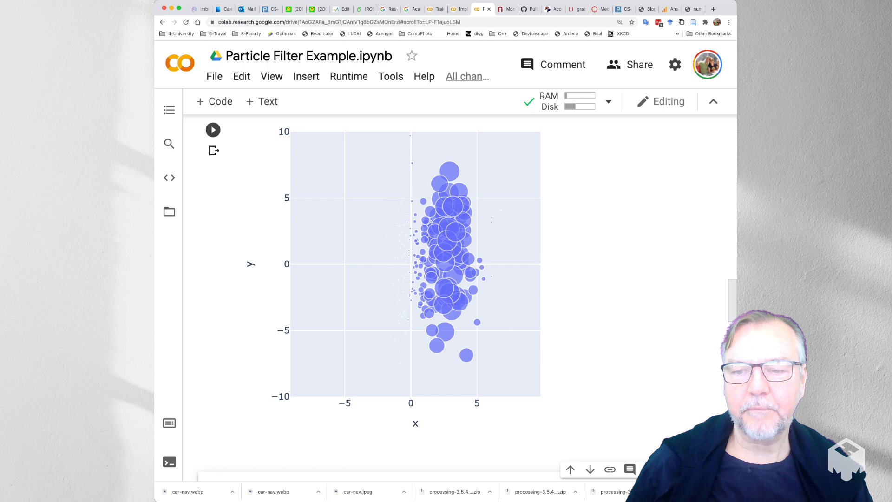
pyautogui.scroll(-3)
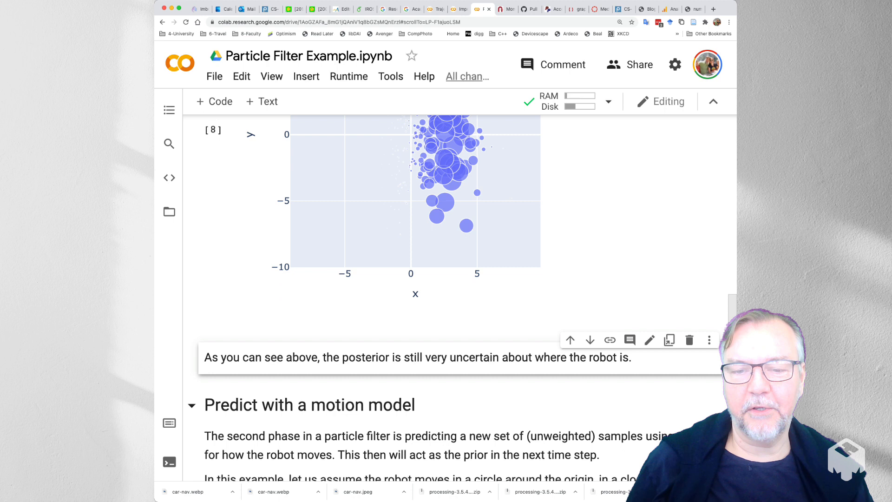
pyautogui.scroll(-3)
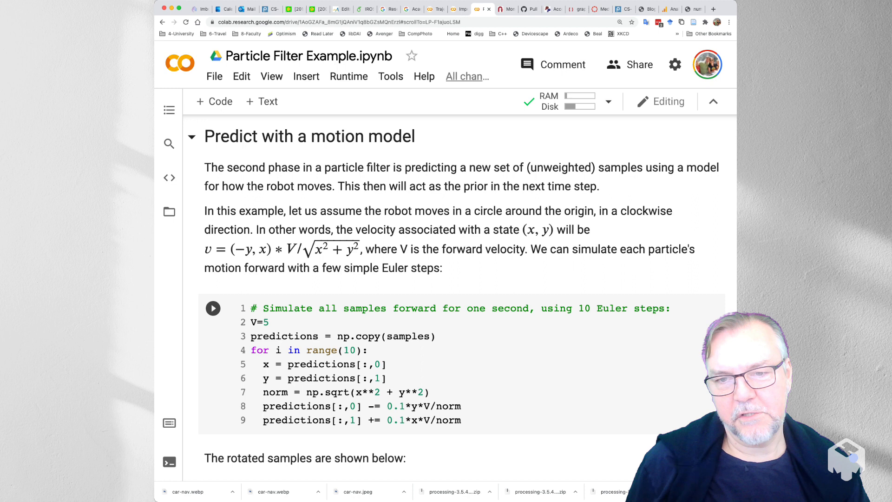
# Run the Euler-step motion simulation and plot the weighted samples rotated clockwise about the origin.
pyautogui.scroll(-3)
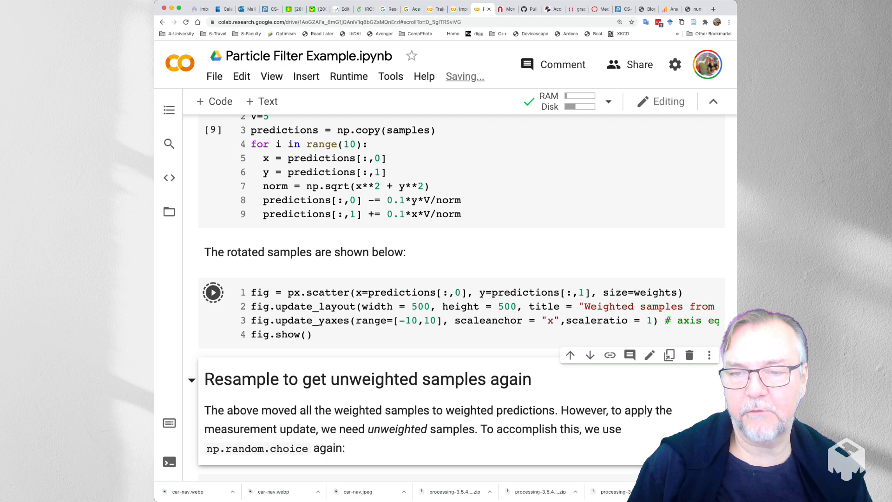
pyautogui.click(212, 292)
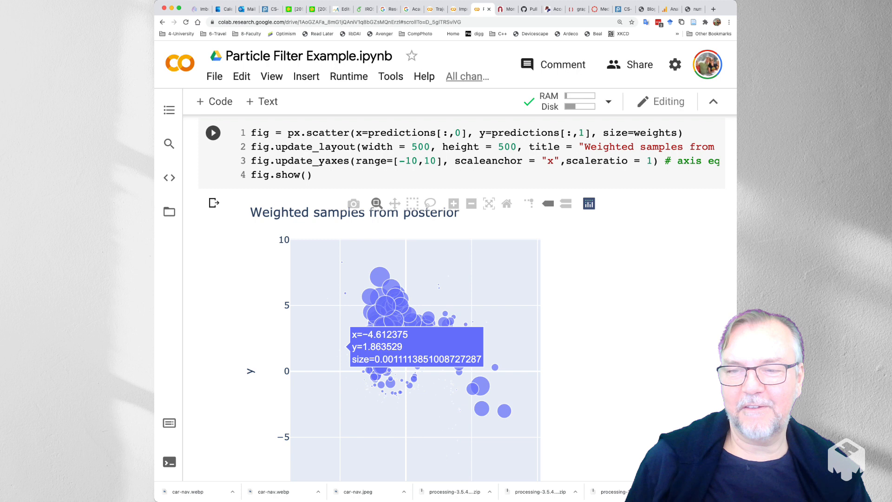
pyautogui.scroll(-3)
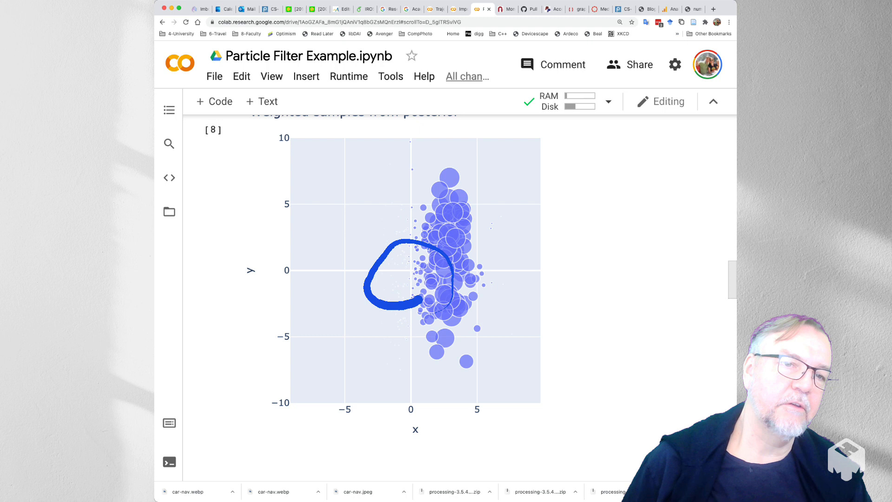
pyautogui.moveTo(416, 279)
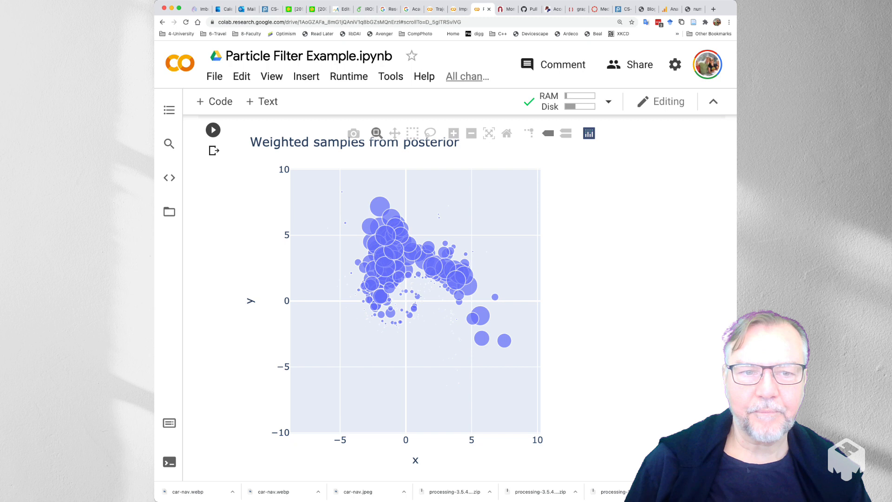
pyautogui.click(213, 130)
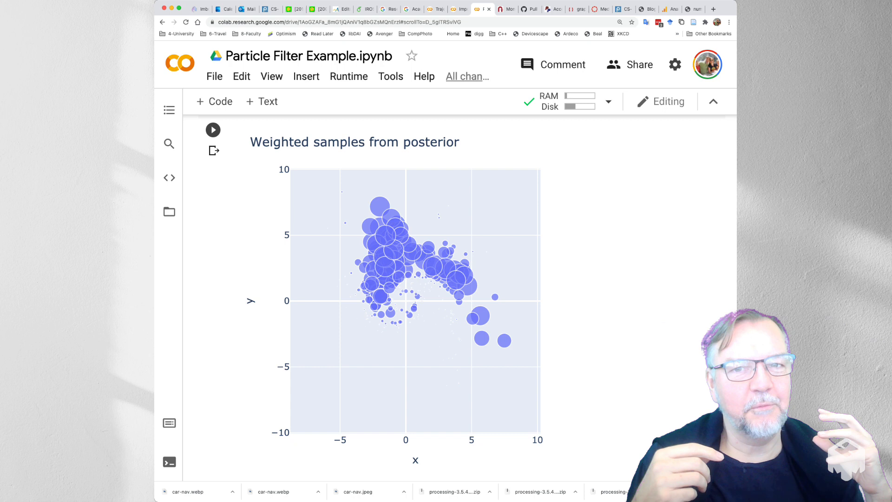
# Scroll down to the 'Resample to get unweighted samples again' section and its np.random.choice code.
pyautogui.click(213, 130)
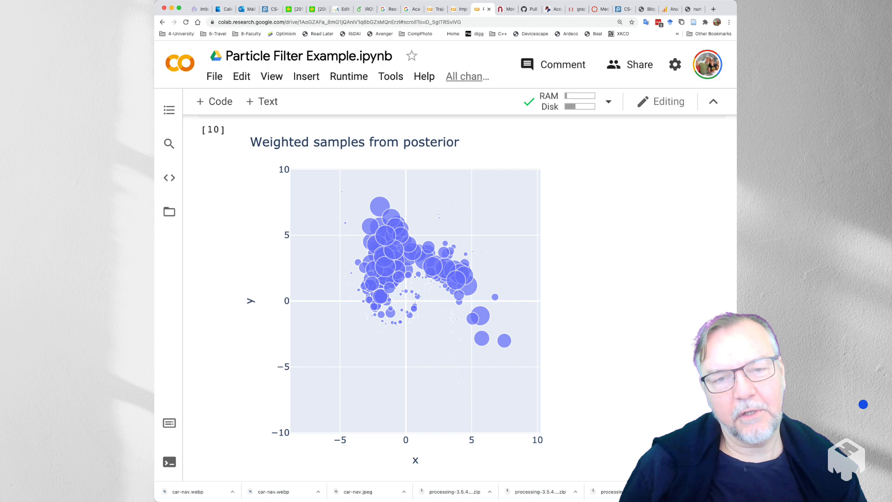
pyautogui.scroll(-3)
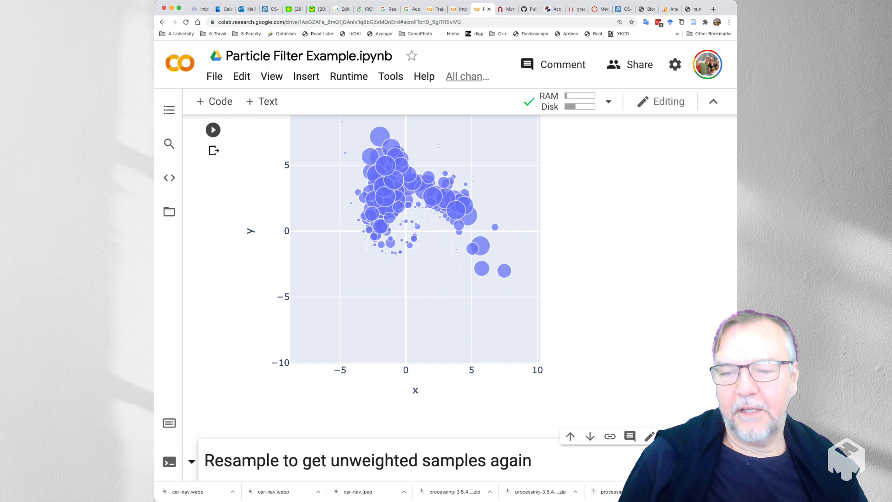
pyautogui.scroll(-3)
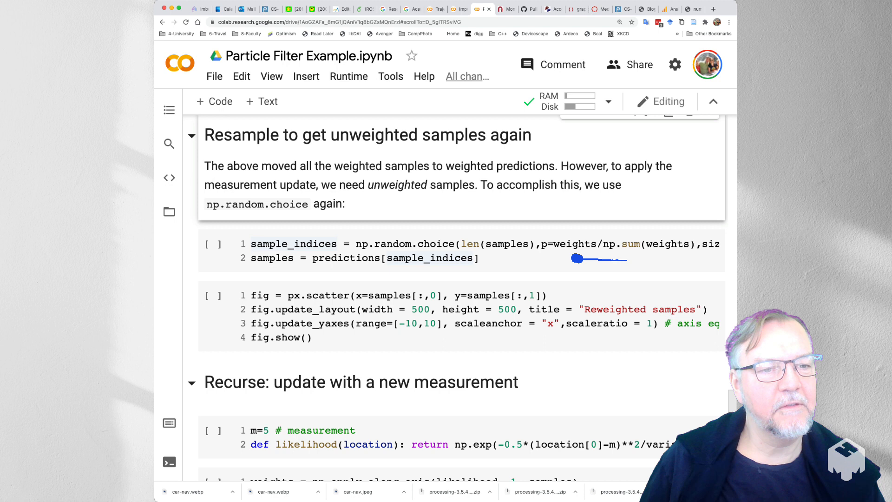
# Run the np.random.choice resampling cell and show the 'Reweighted samples' plot of equal-sized points.
pyautogui.click(341, 243)
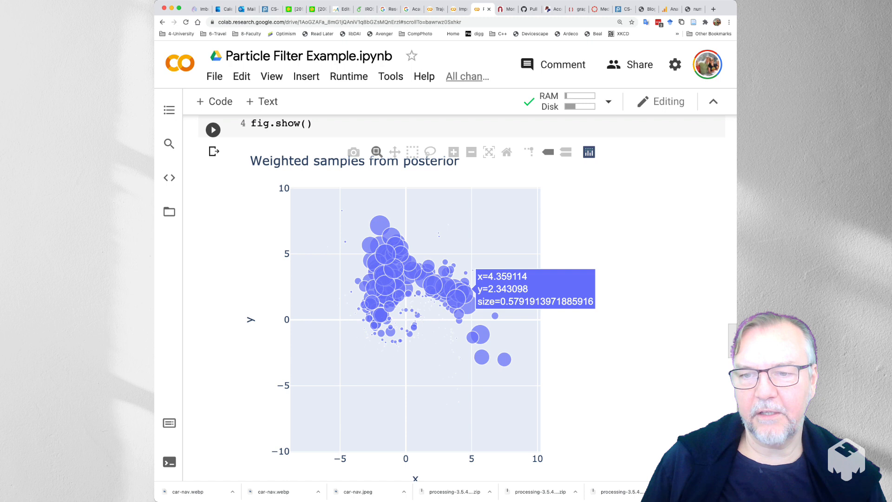
pyautogui.scroll(-3)
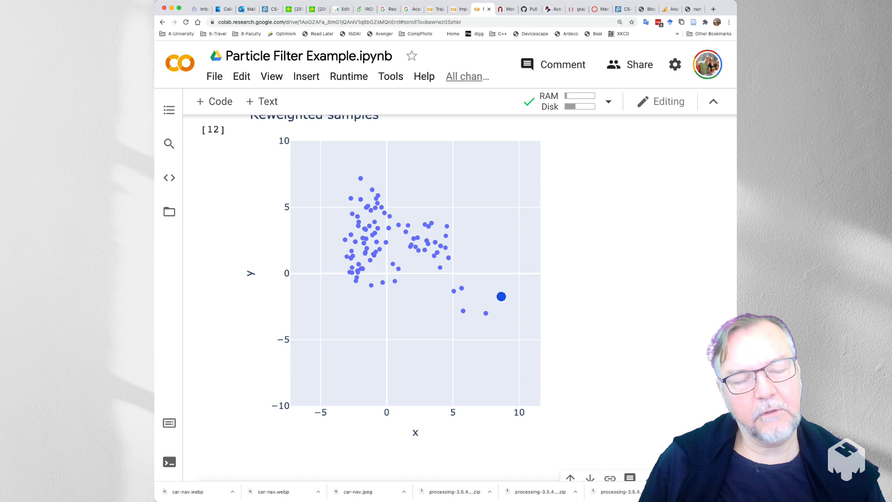
# Run the re-update cells with m=5 and plot the weighted samples clustered near x≈5.
pyautogui.scroll(-3)
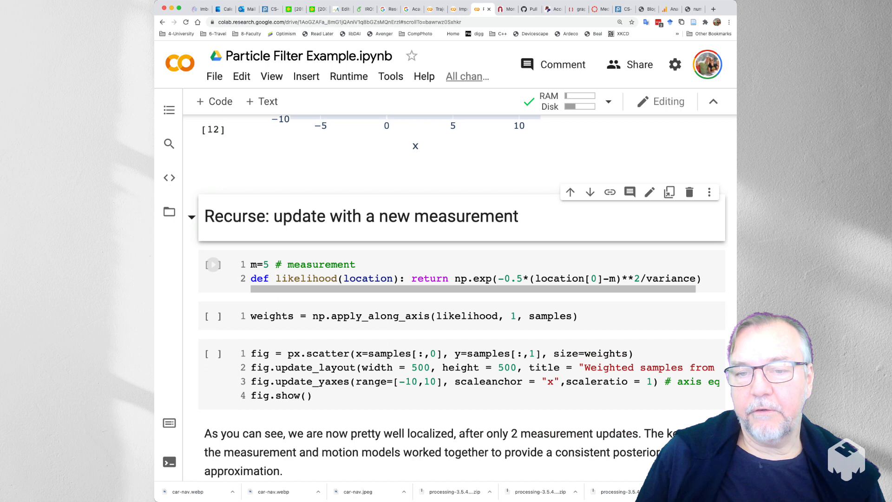
pyautogui.scroll(-3)
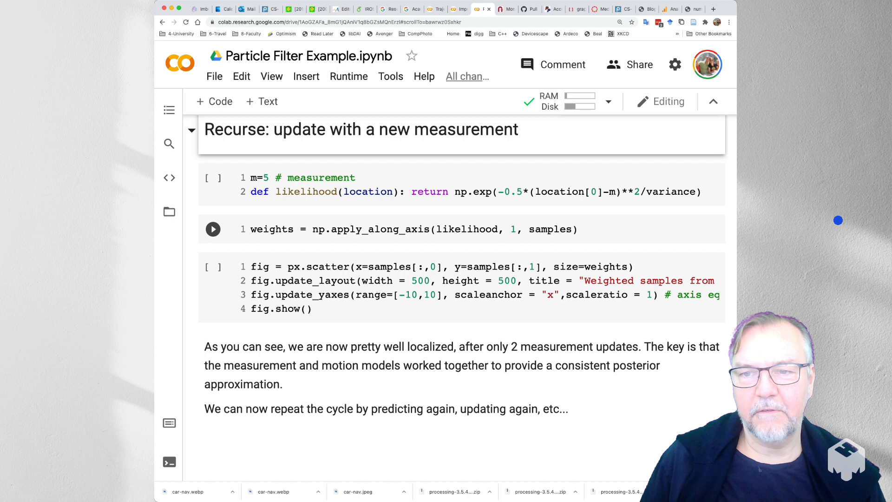
pyautogui.moveTo(308, 191)
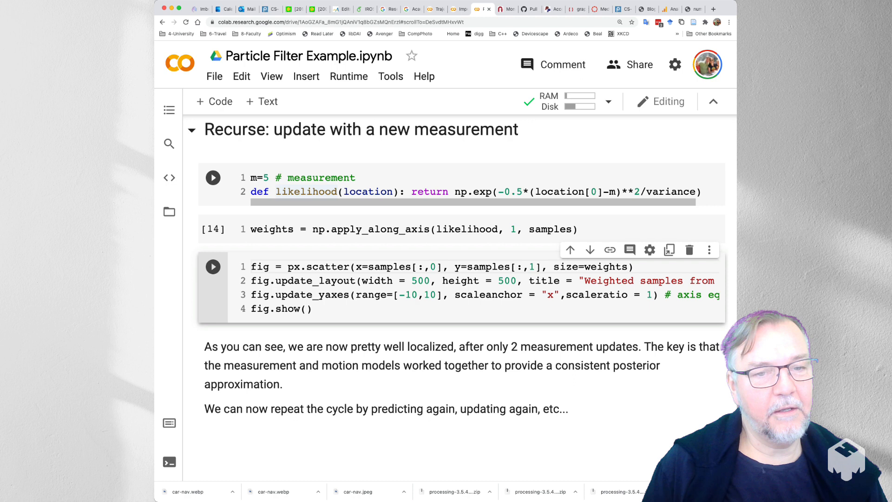
pyautogui.click(213, 267)
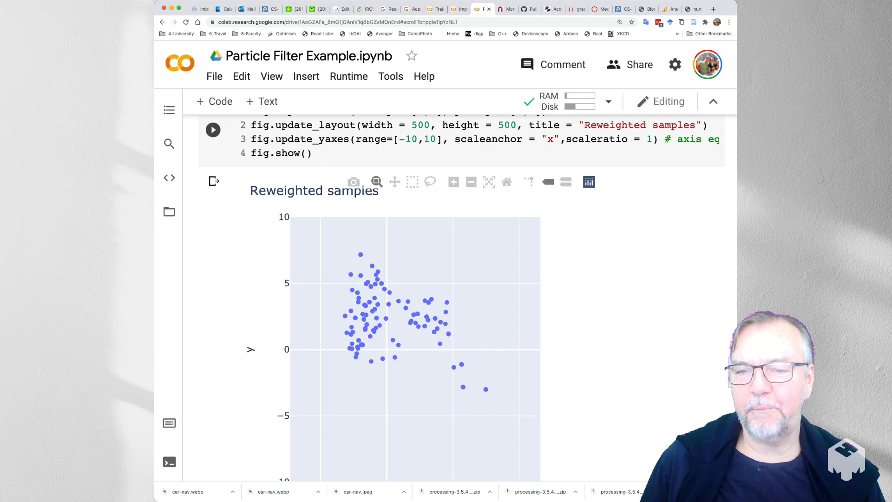
pyautogui.scroll(-3)
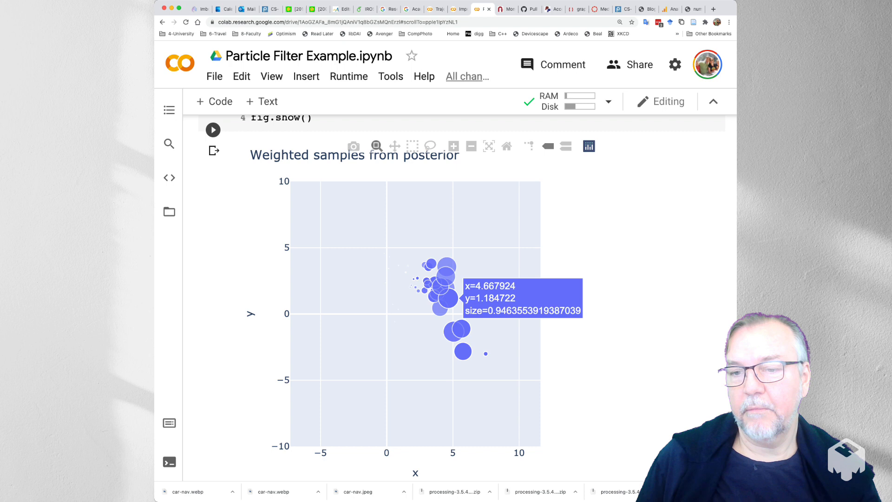
pyautogui.moveTo(455, 332)
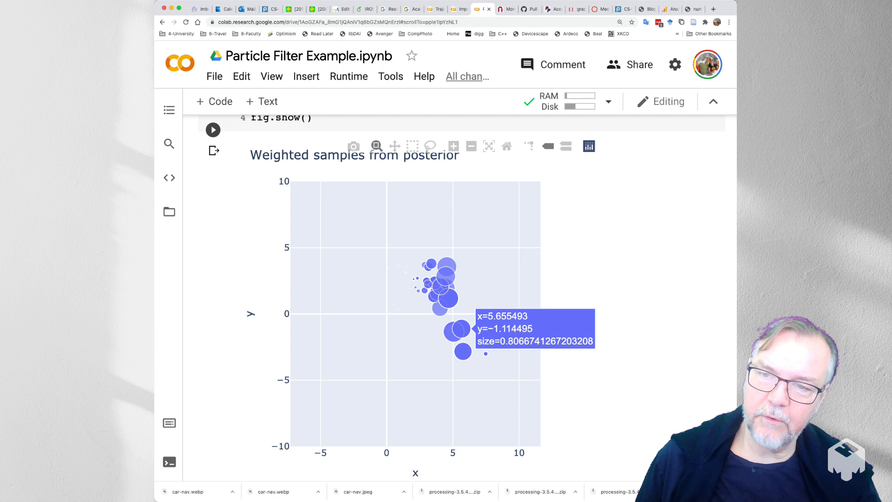
pyautogui.scroll(-3)
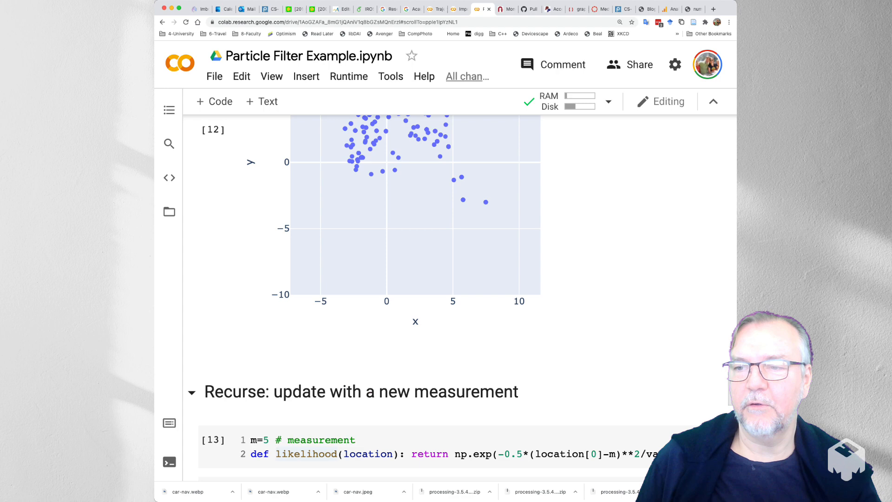
pyautogui.scroll(3)
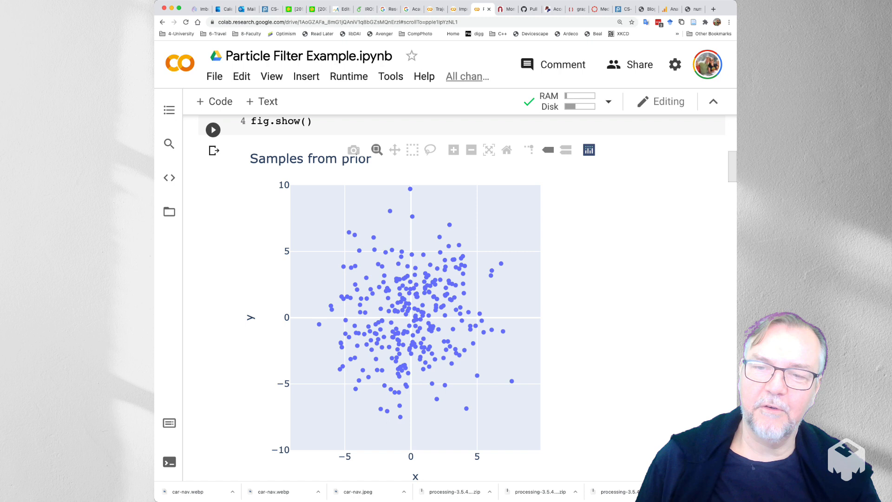
pyautogui.scroll(-3)
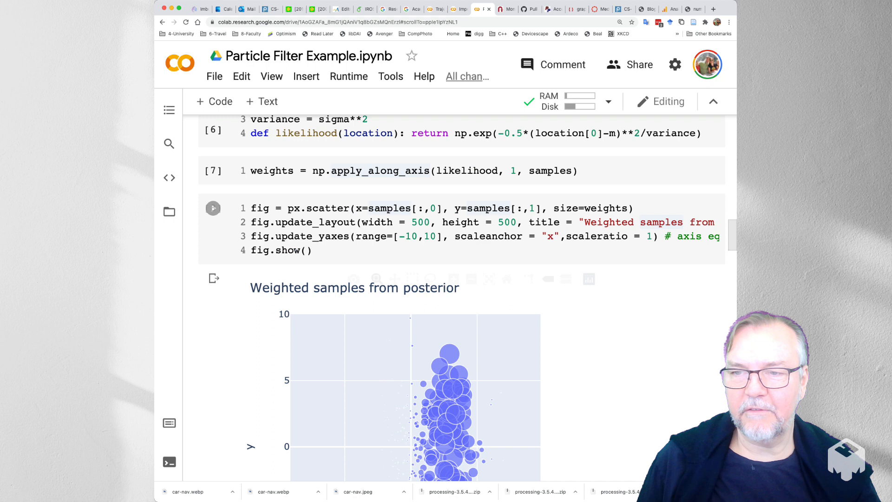
pyautogui.scroll(-3)
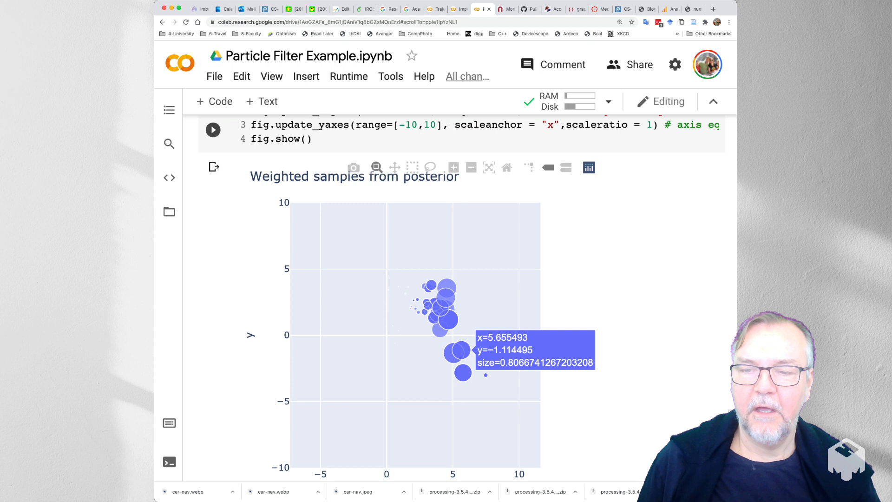
pyautogui.scroll(-3)
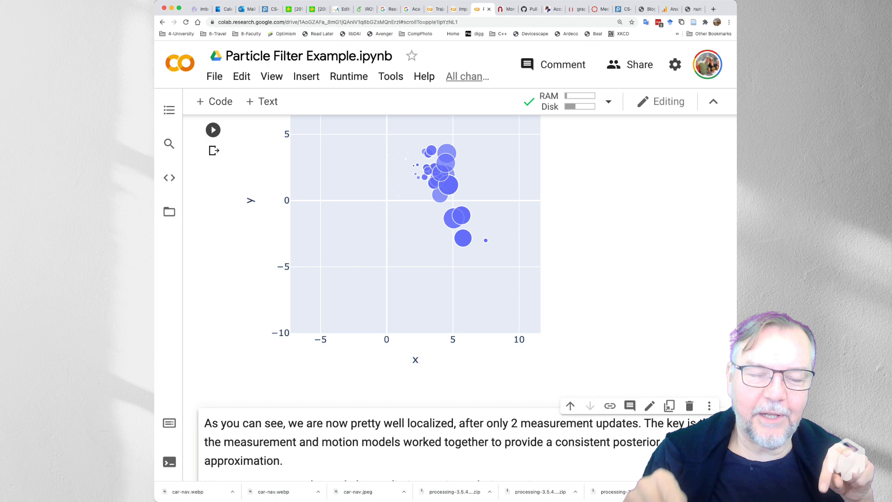